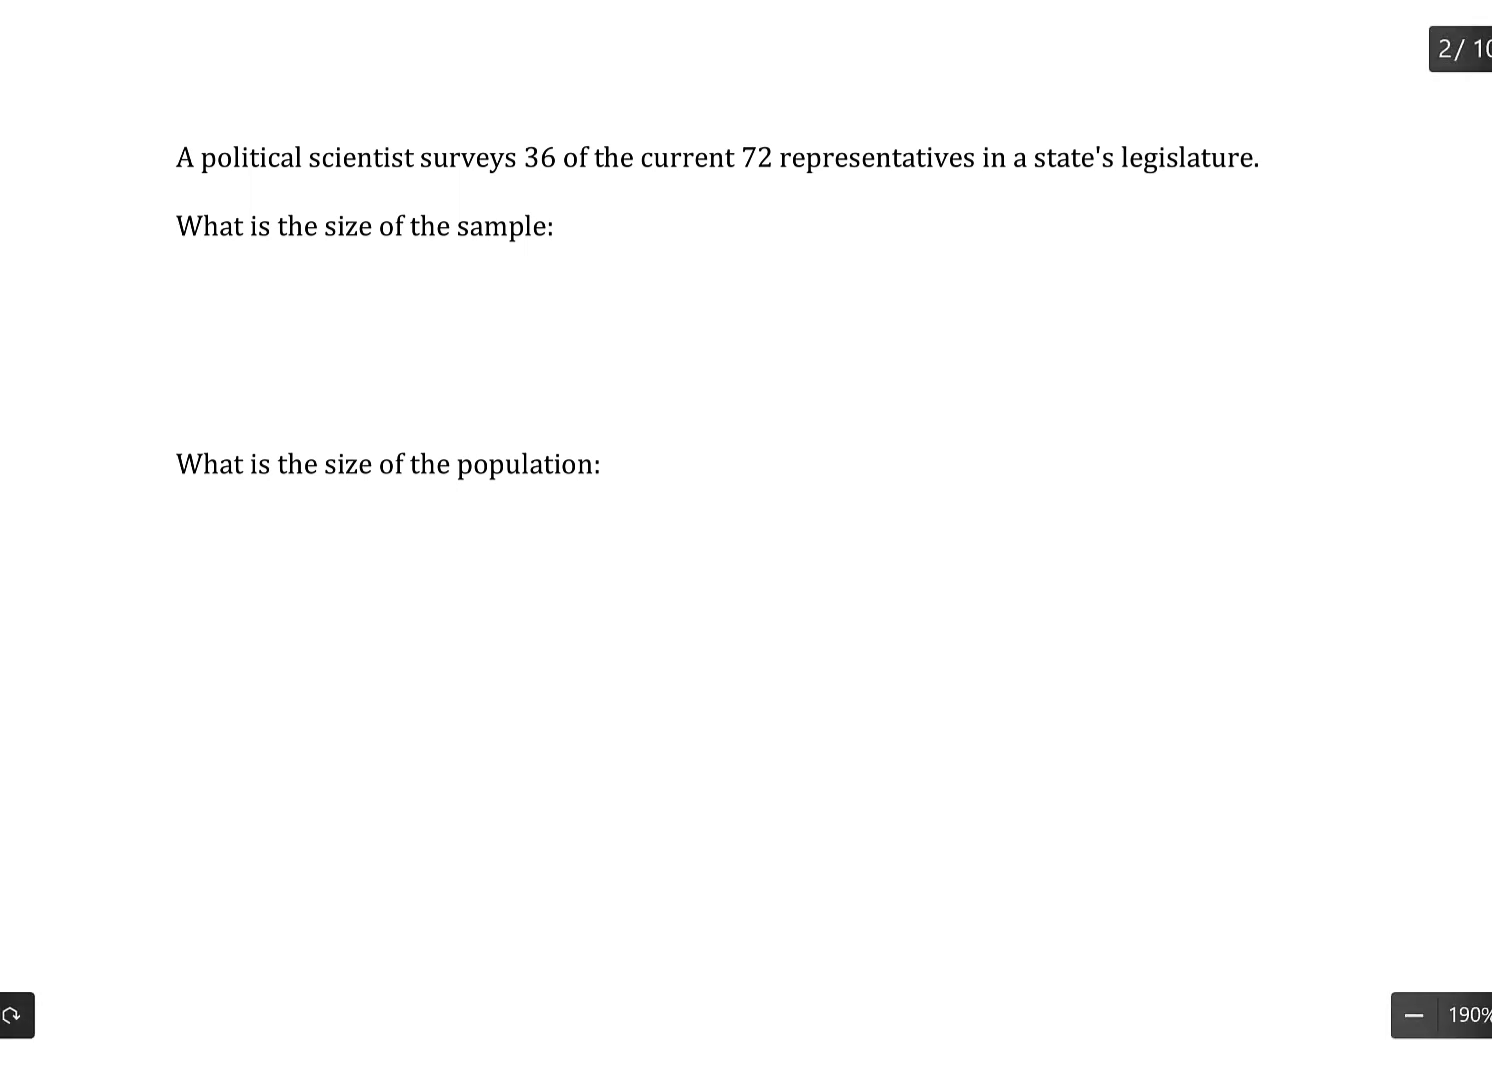
- Highlight "state's legislature" in the first sentence with the green highlighter
{"action": "double_click", "coordinate": [1044, 160]}
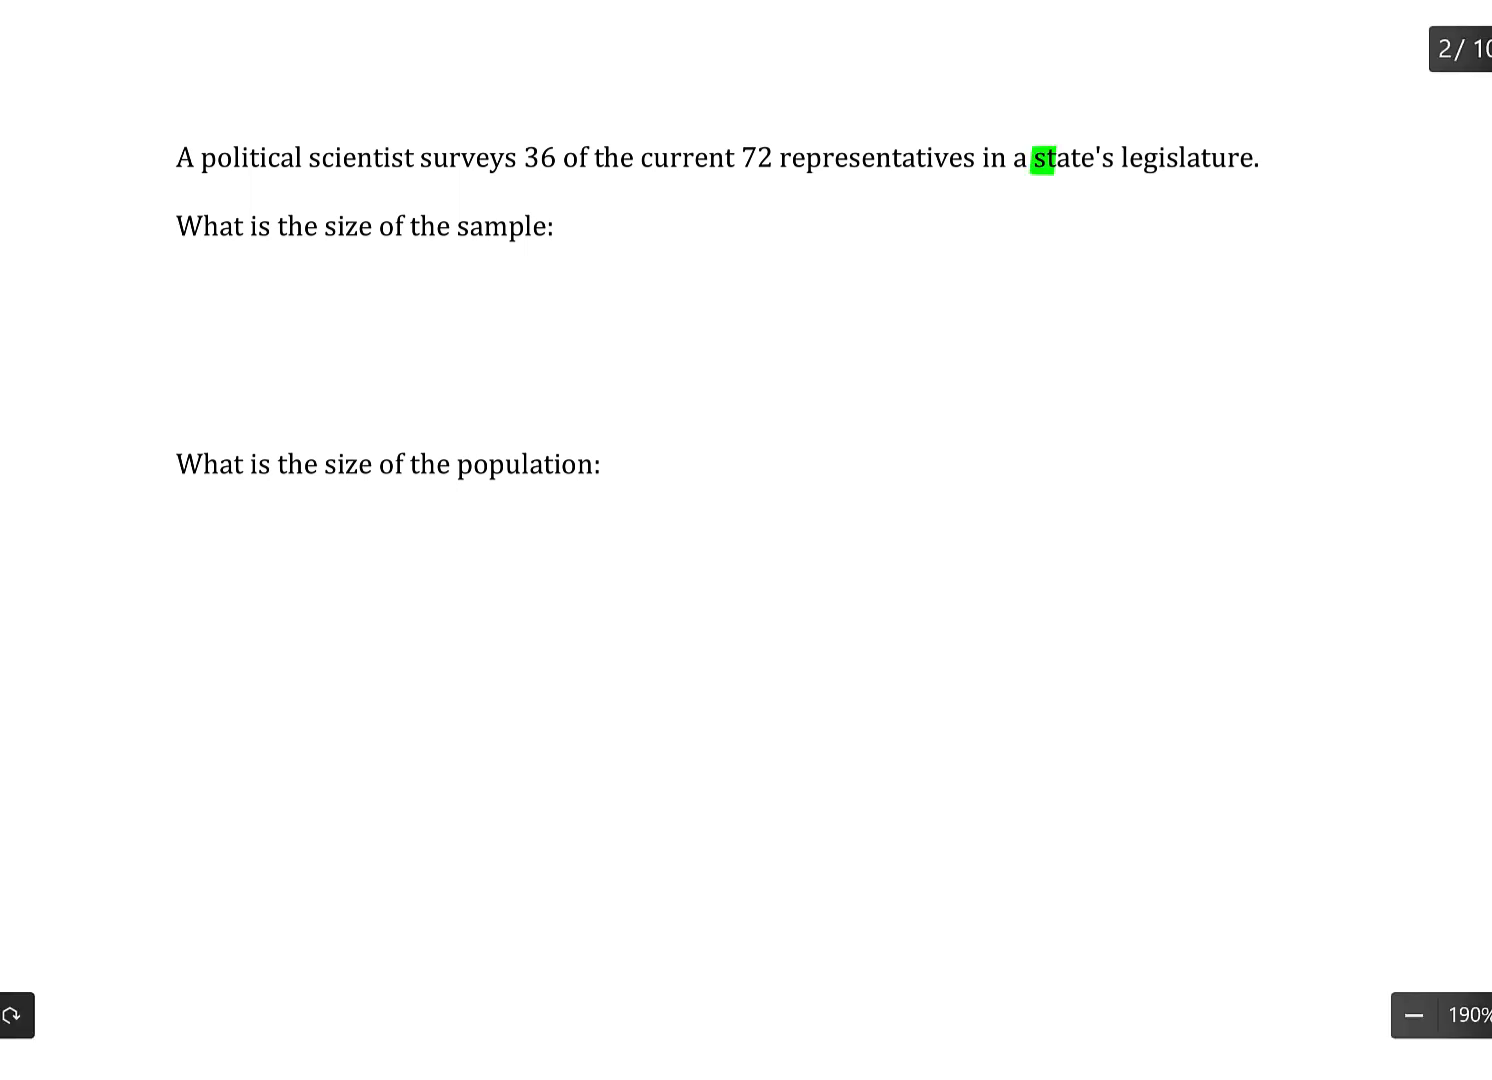
{"action": "left_click_drag", "start_coordinate": [1044, 158], "coordinate": [1270, 158]}
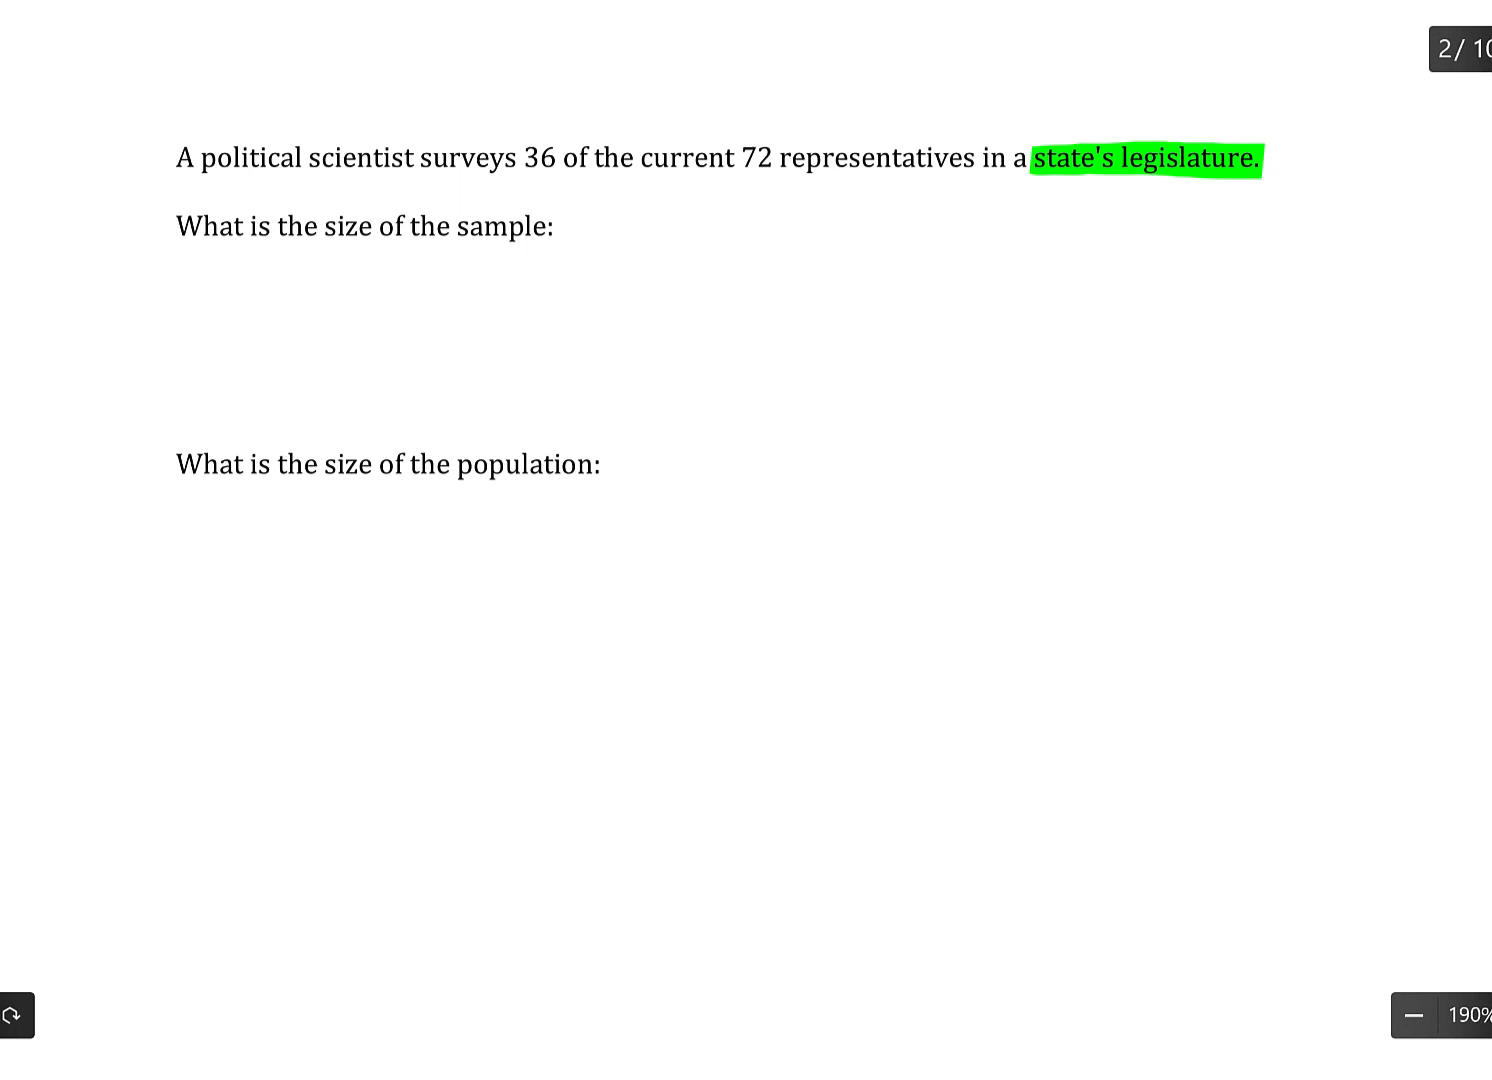
- Underline "72 representatives" in green and handwrite 72 beside the population question
{"action": "left_click_drag", "start_coordinate": [744, 178], "coordinate": [976, 178]}
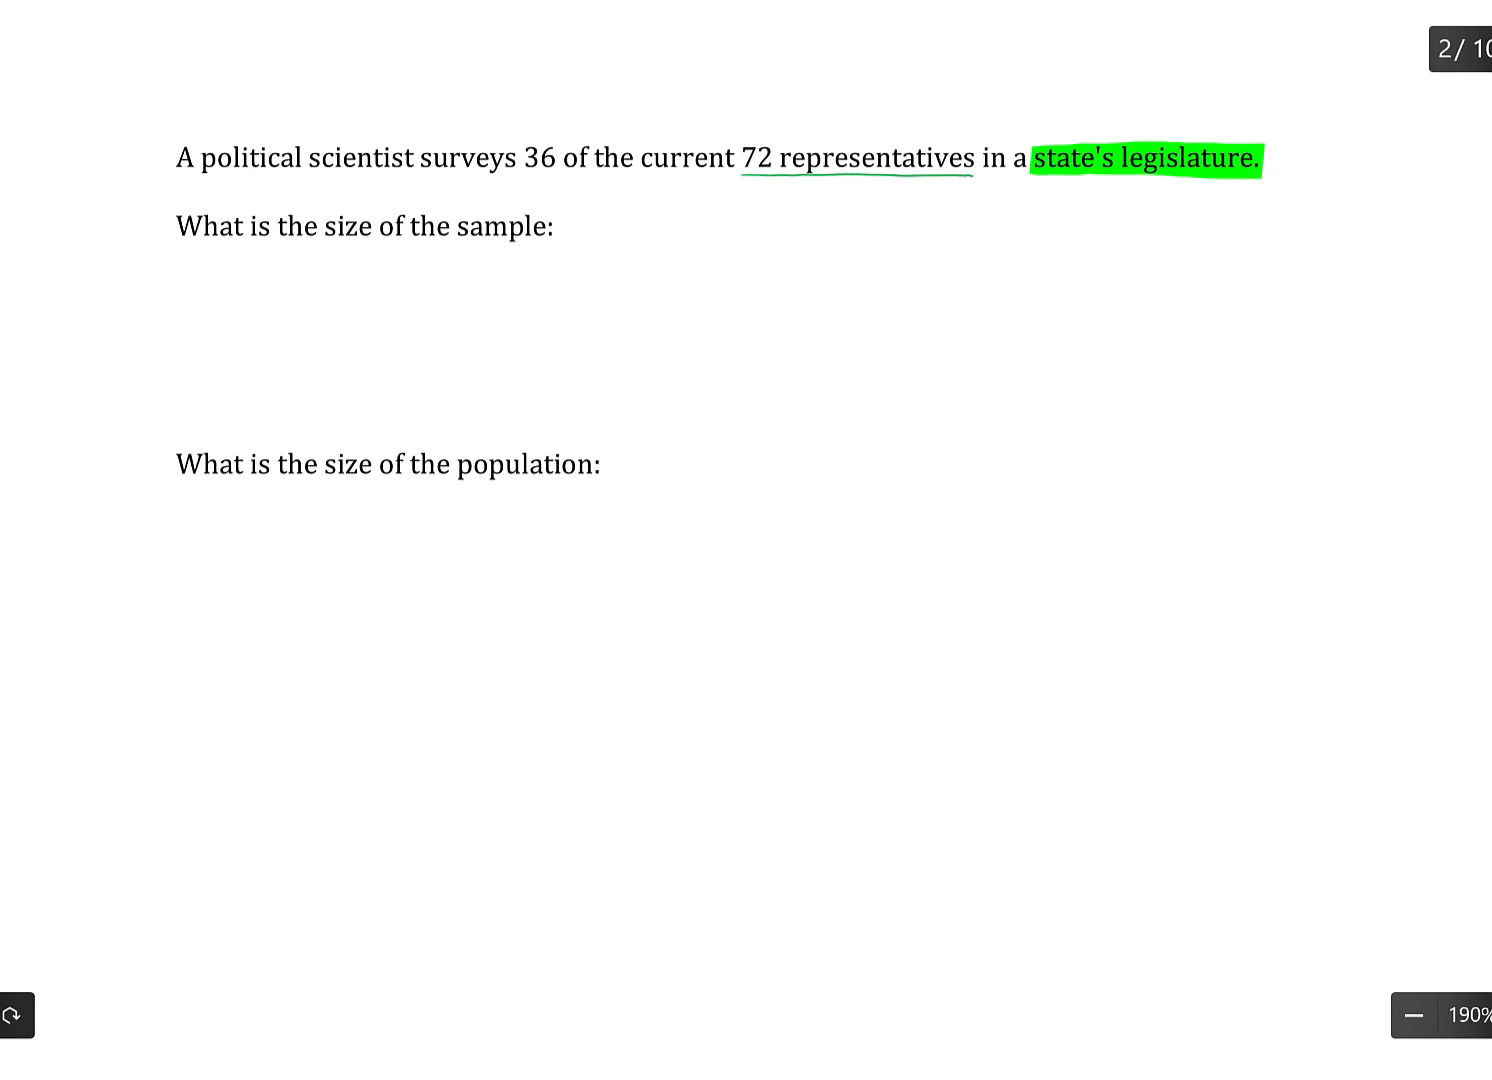
{"action": "type", "text": "72"}
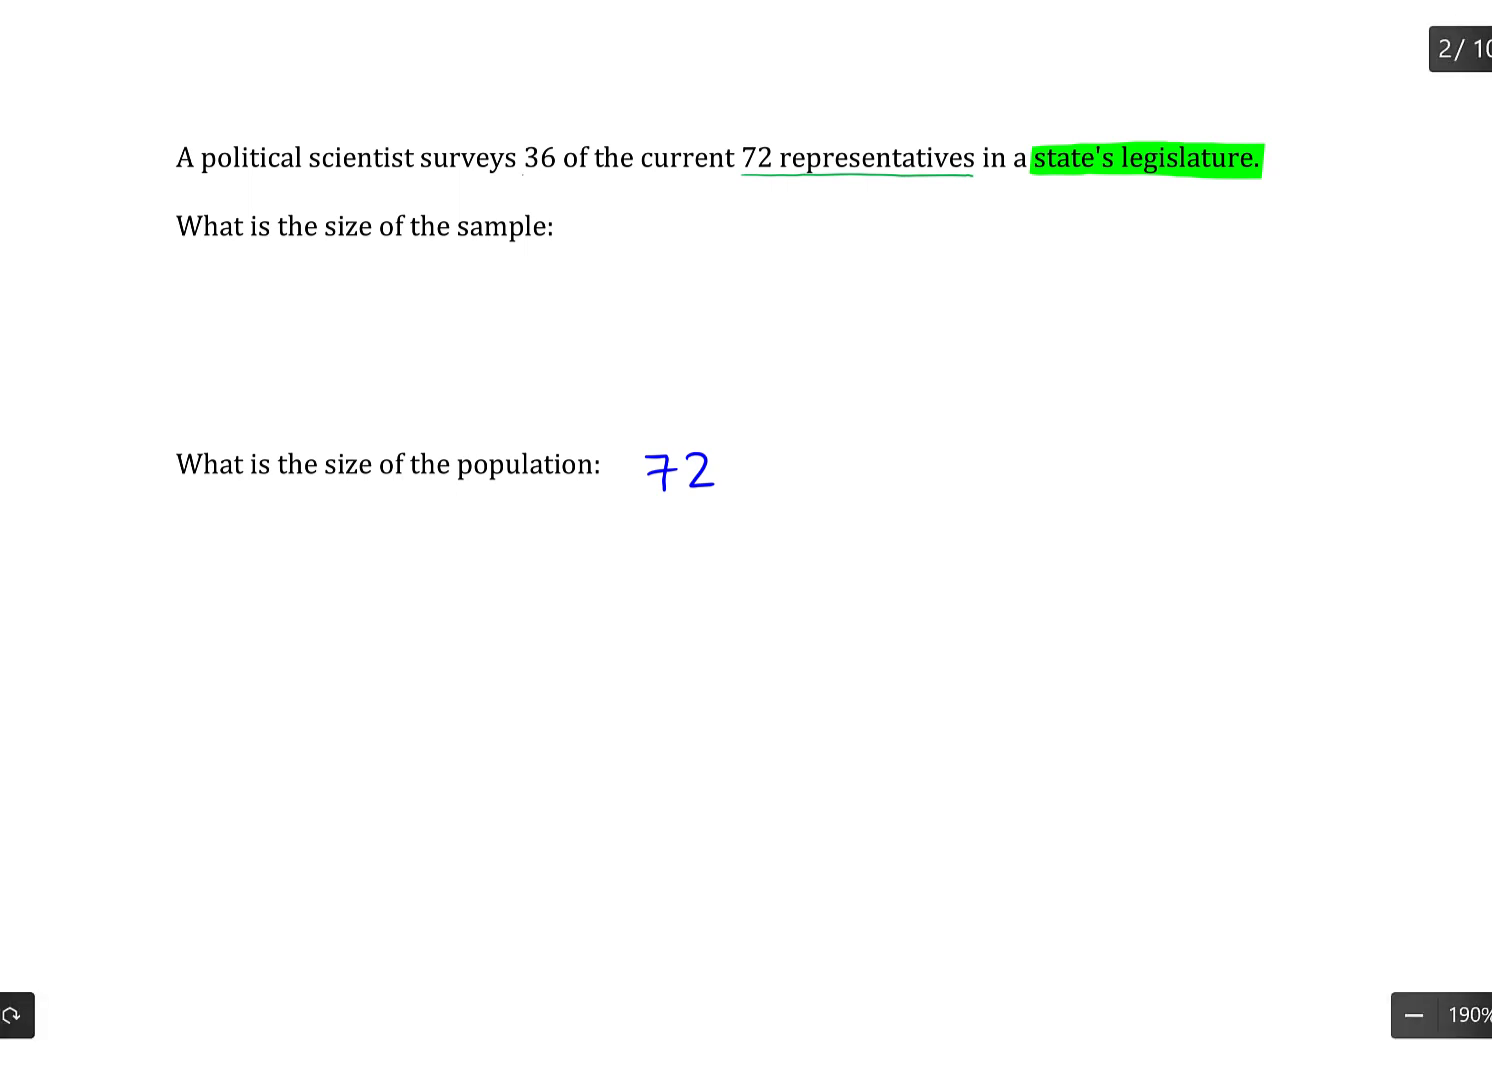
- Underline "surveys 36" in pink and handwrite 36 beside the sample question
{"action": "left_click_drag", "start_coordinate": [420, 178], "coordinate": [550, 178]}
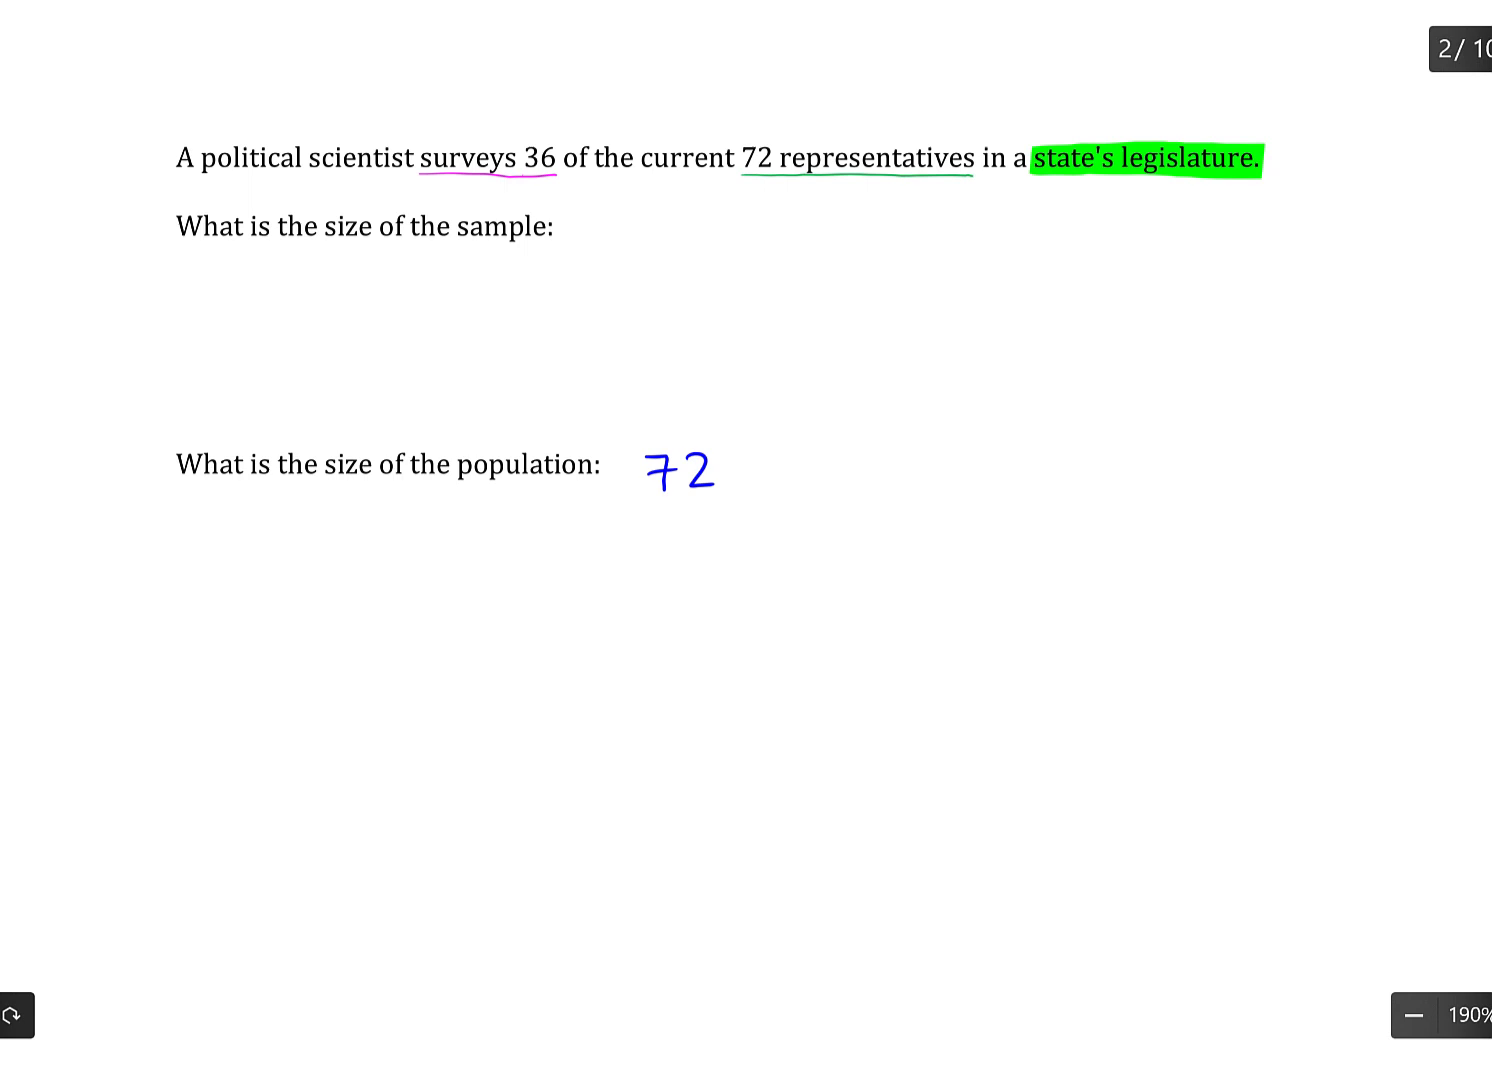
{"action": "type", "text": "36"}
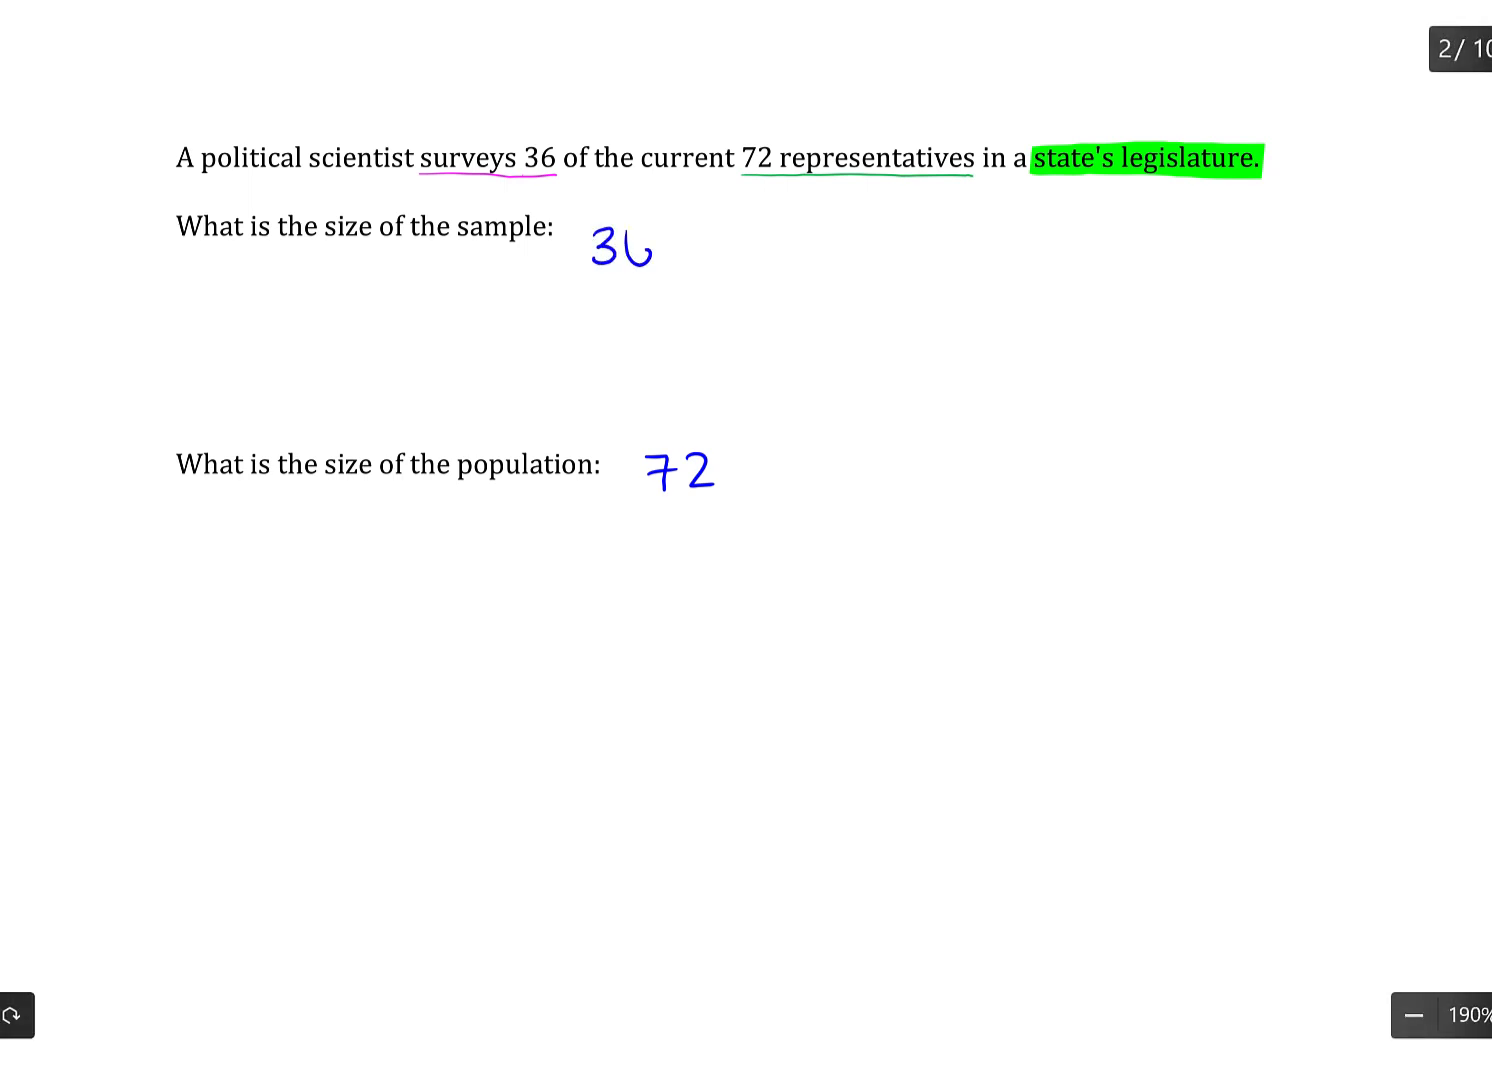